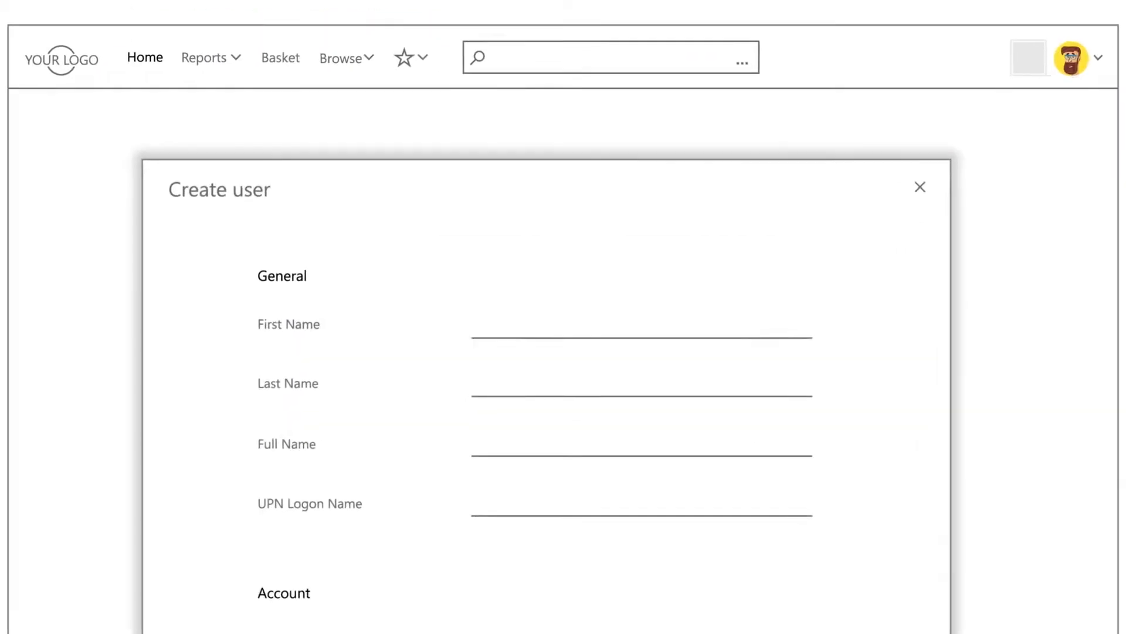
pyautogui.scroll(-3)
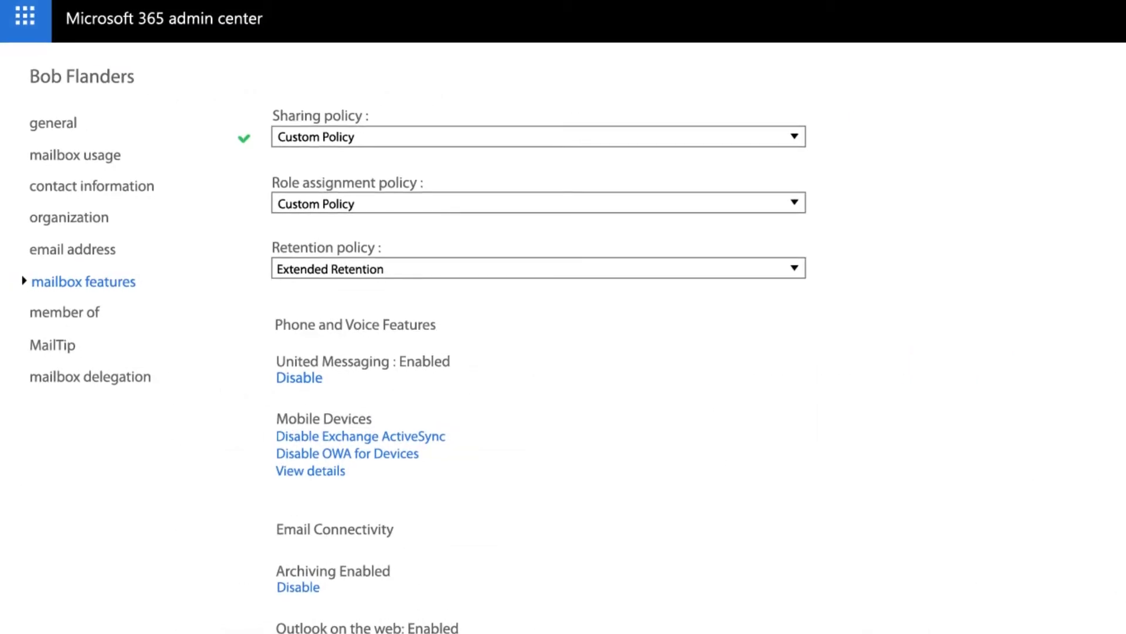
pyautogui.scroll(-3)
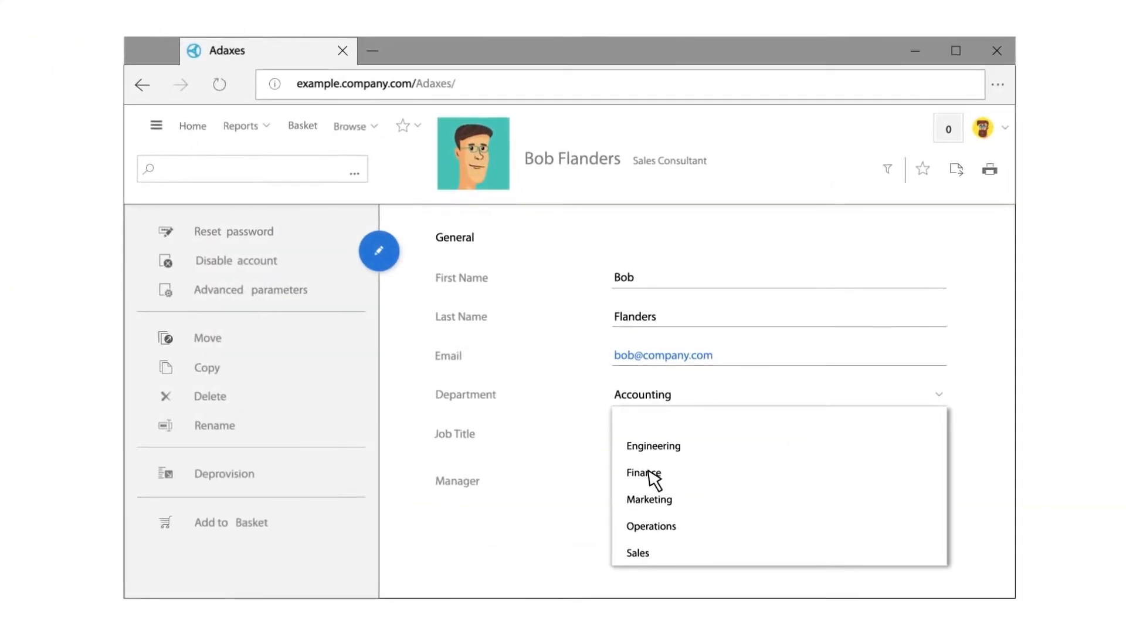
pyautogui.click(643, 472)
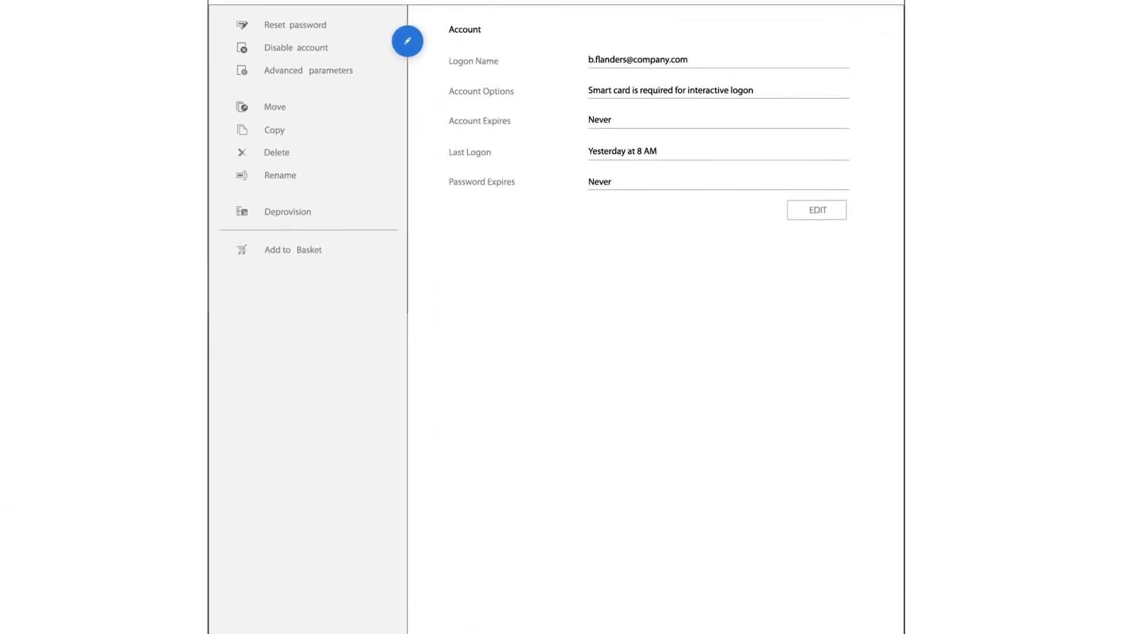
pyautogui.scroll(-3)
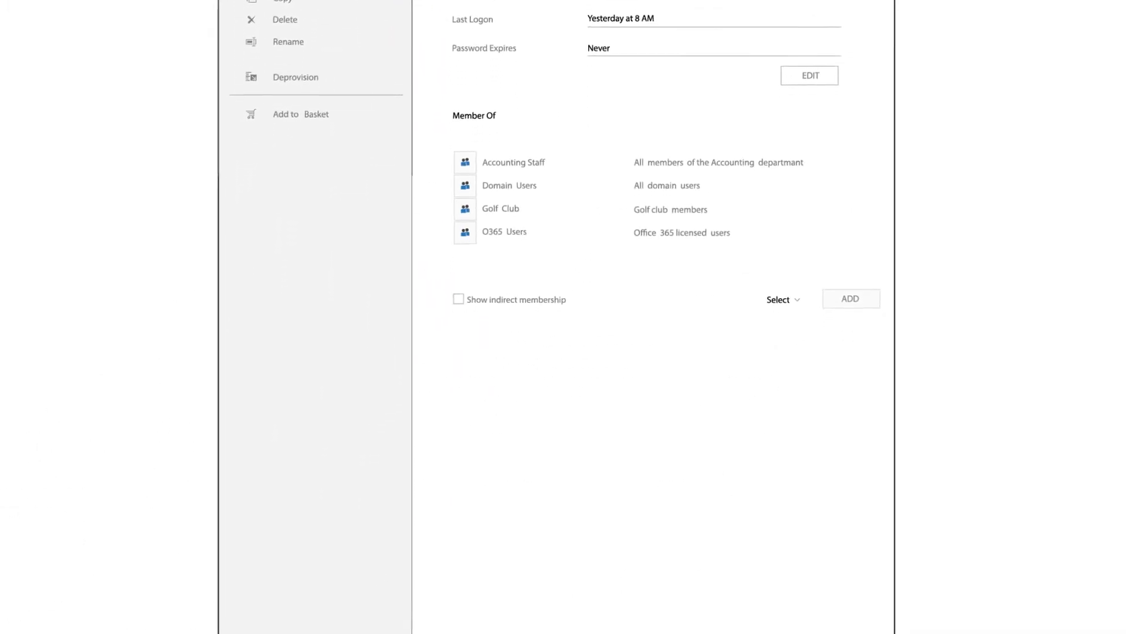
pyautogui.scroll(-3)
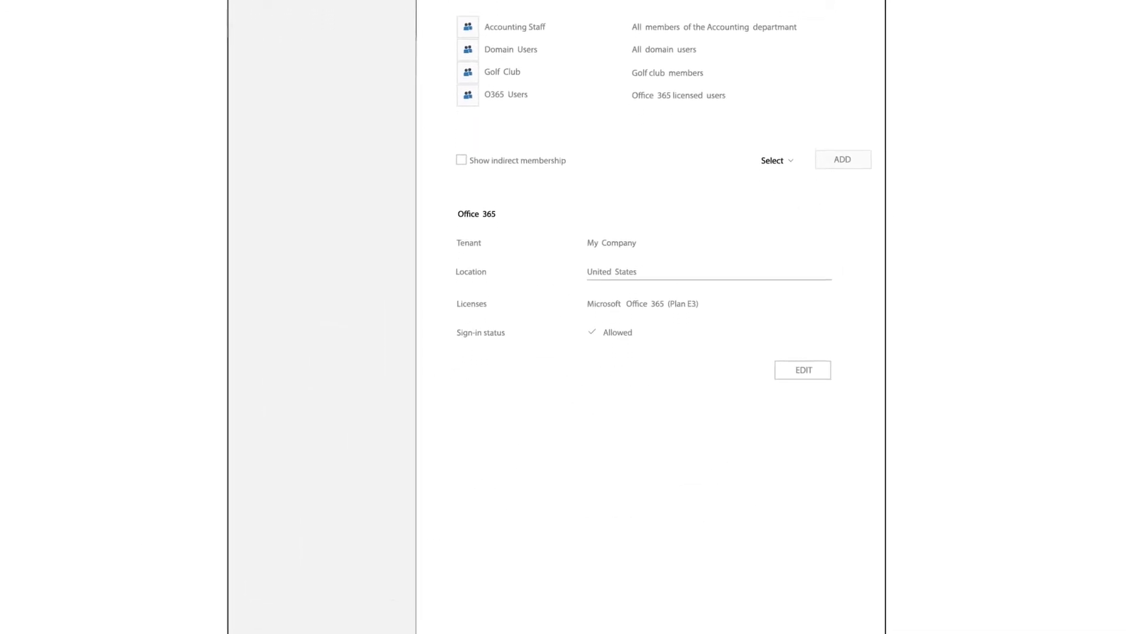
pyautogui.scroll(-3)
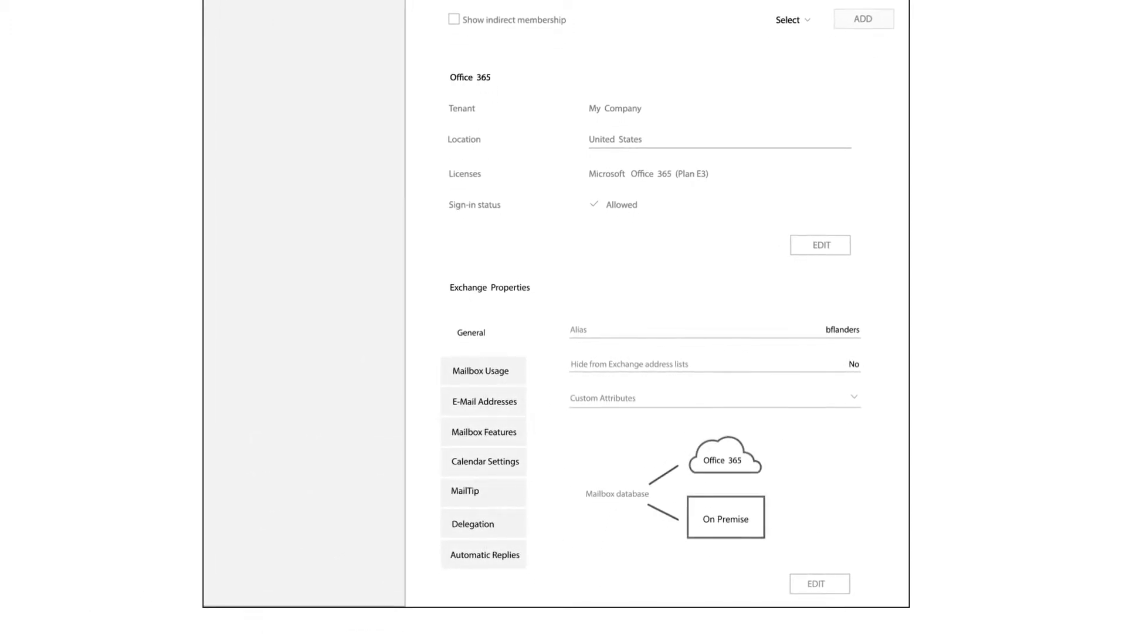
pyautogui.scroll(-3)
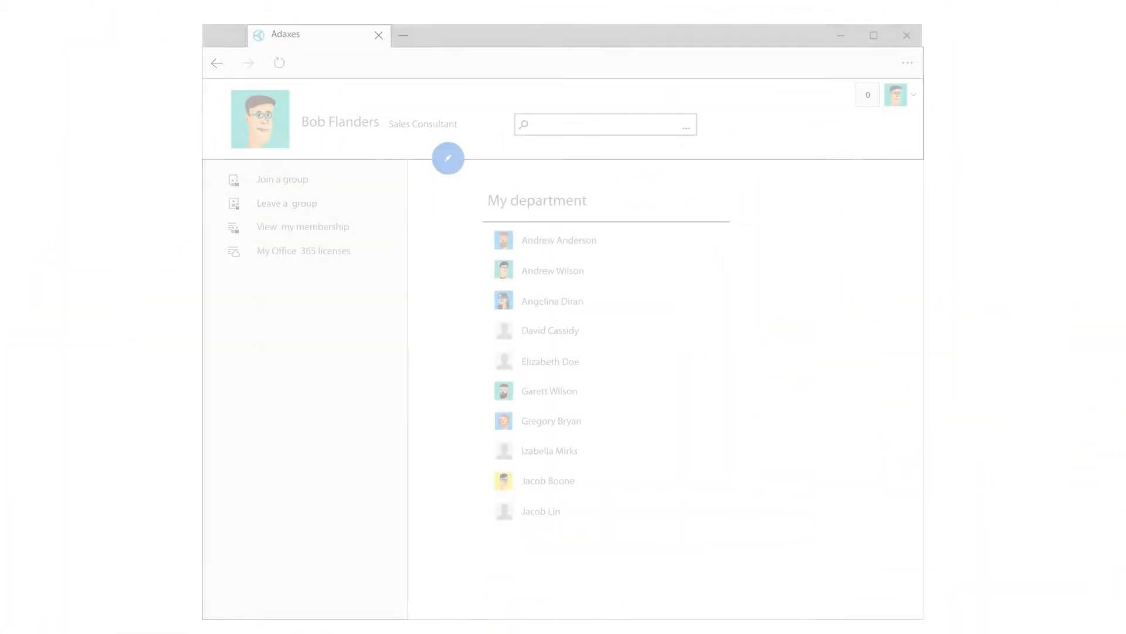
# Step: Request the Visio Pro for Office 365 license for Bob via My Office 365 licenses
pyautogui.click(303, 251)
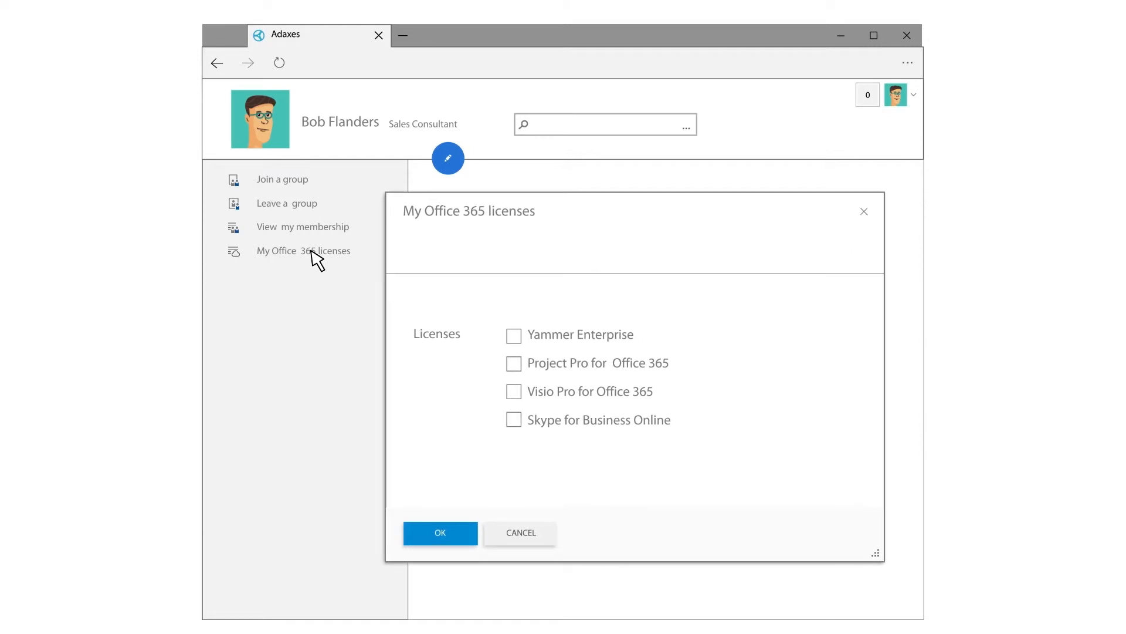
pyautogui.click(514, 390)
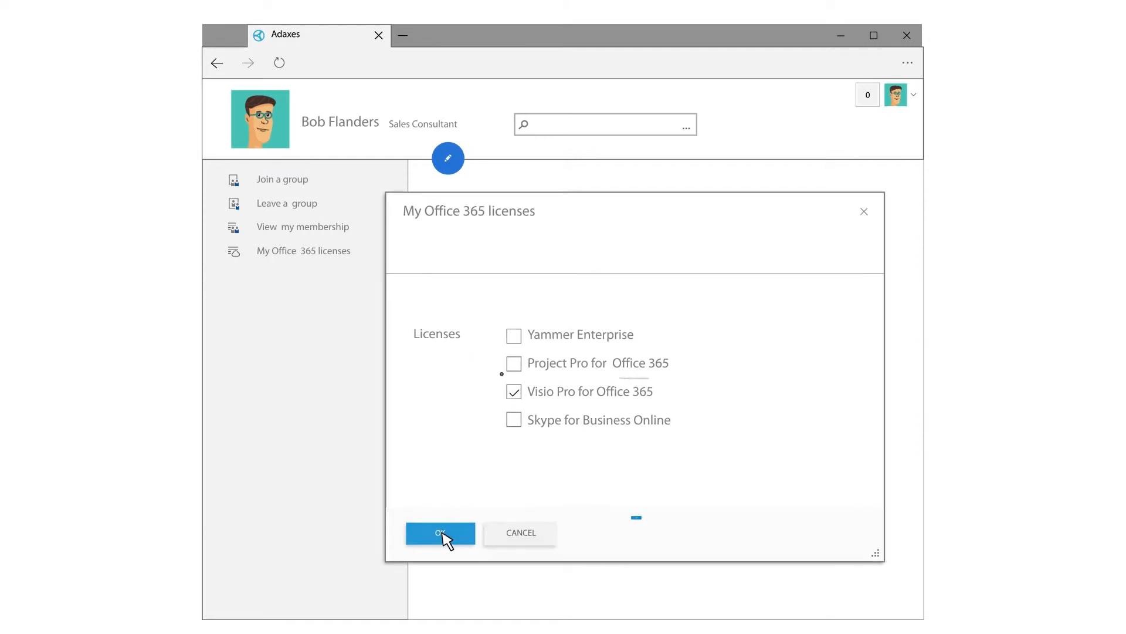
pyautogui.click(440, 533)
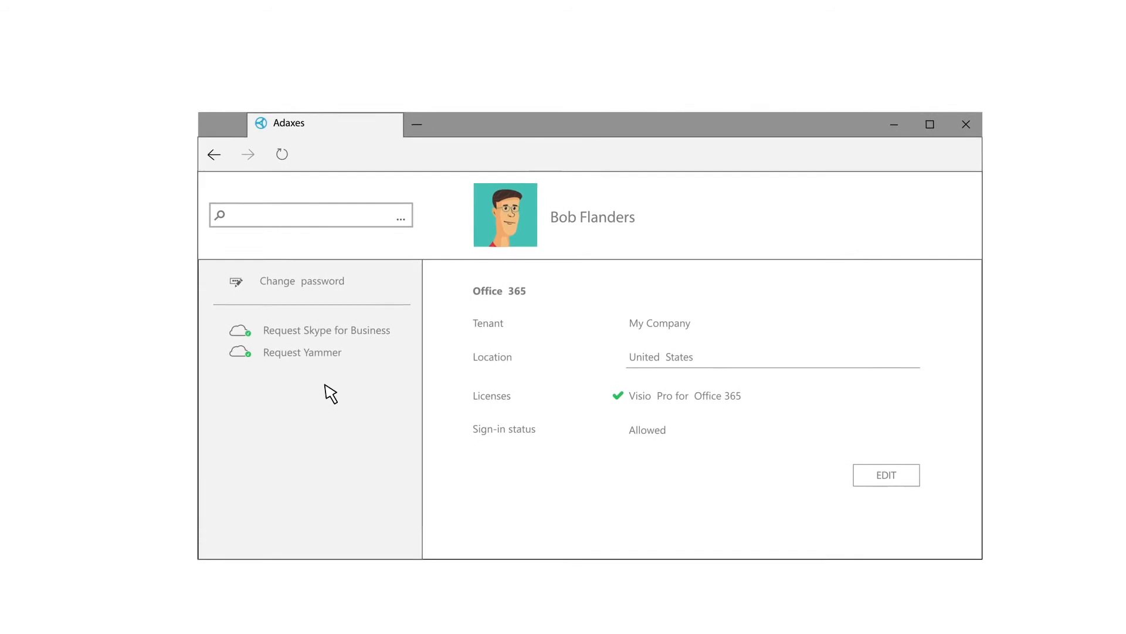
# Step: Request Skype for Business Online and Yammer Enterprise licenses for Bob
pyautogui.click(326, 329)
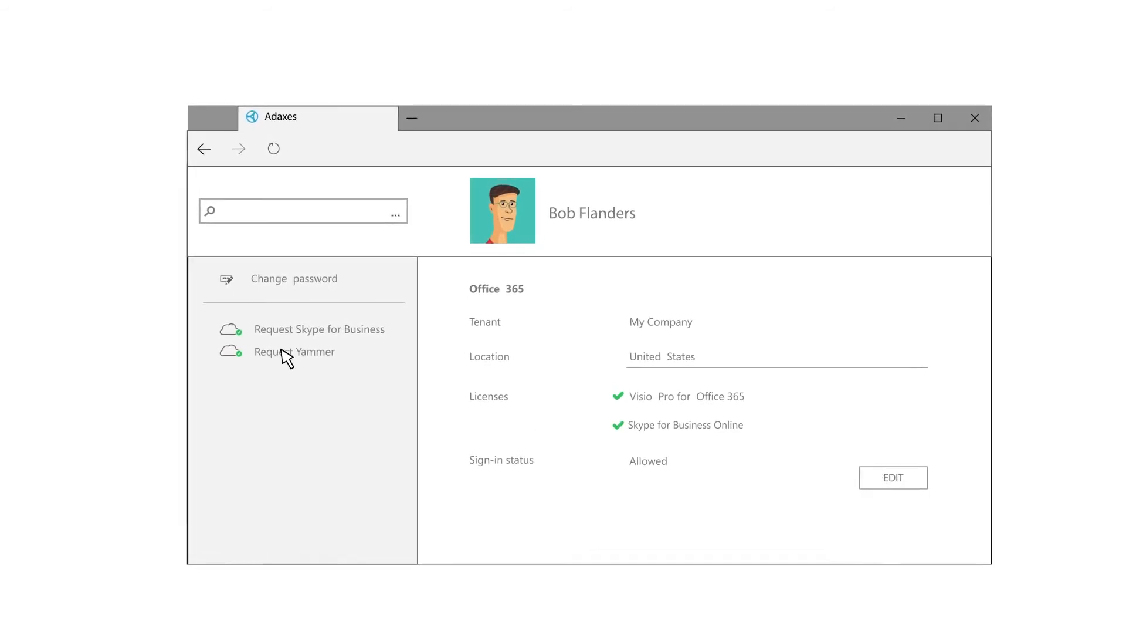
pyautogui.click(293, 350)
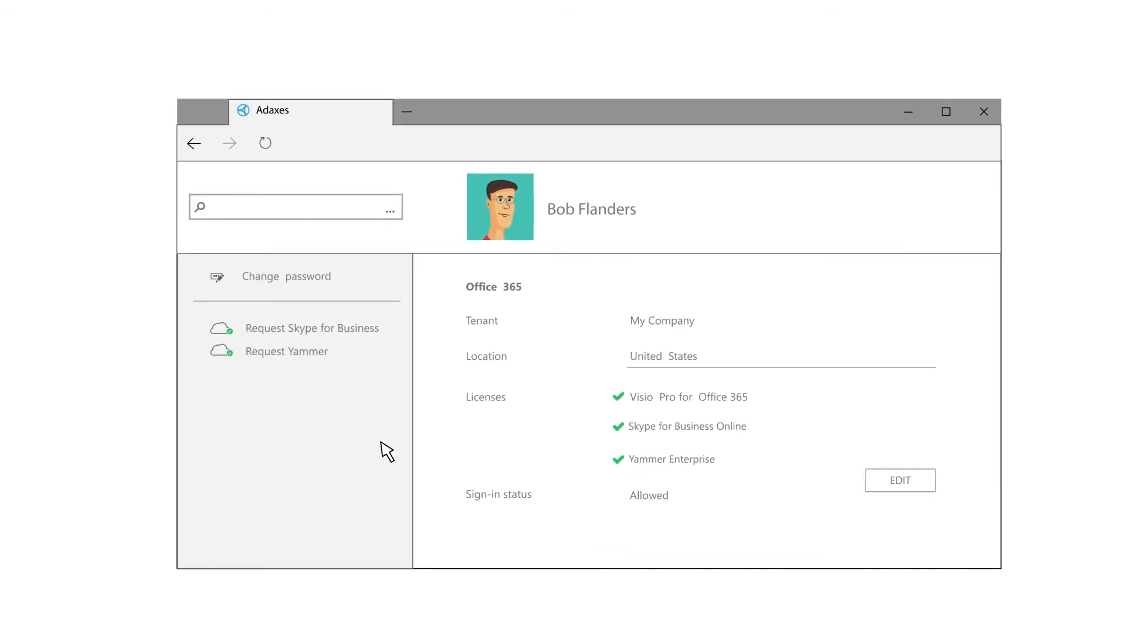